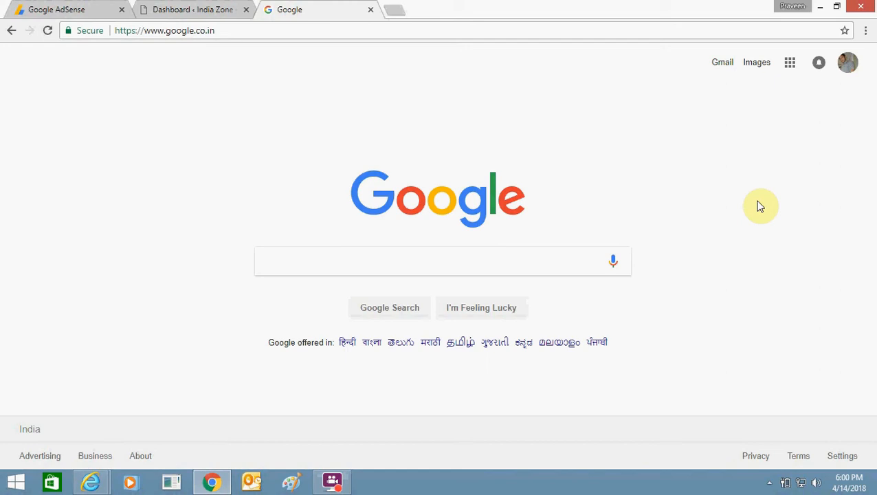
mouse_move(398, 8)
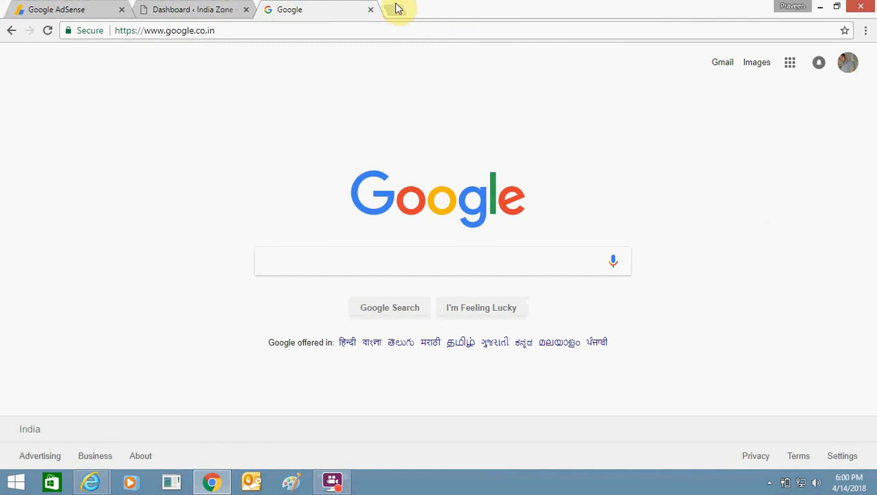
Step: Open indiazone.net in a new tab and read the missing-stylesheet-error post
click(401, 8)
text(www.indiazone.net)
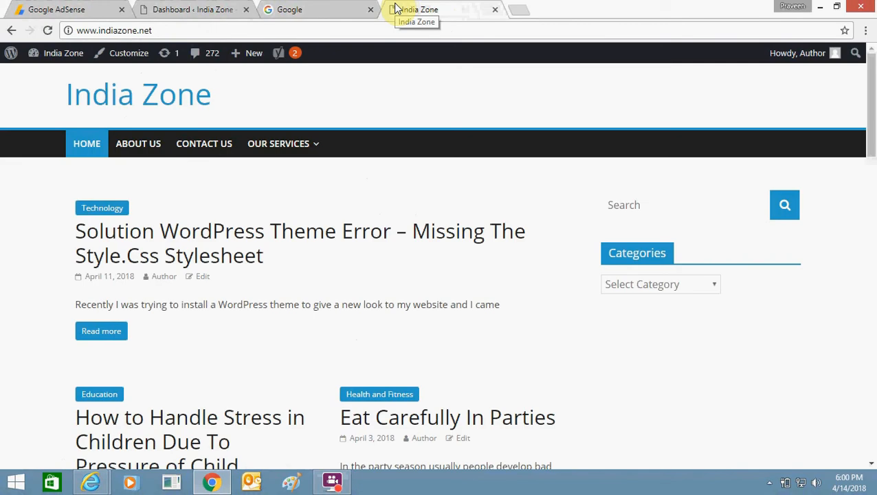
mouse_move(275, 237)
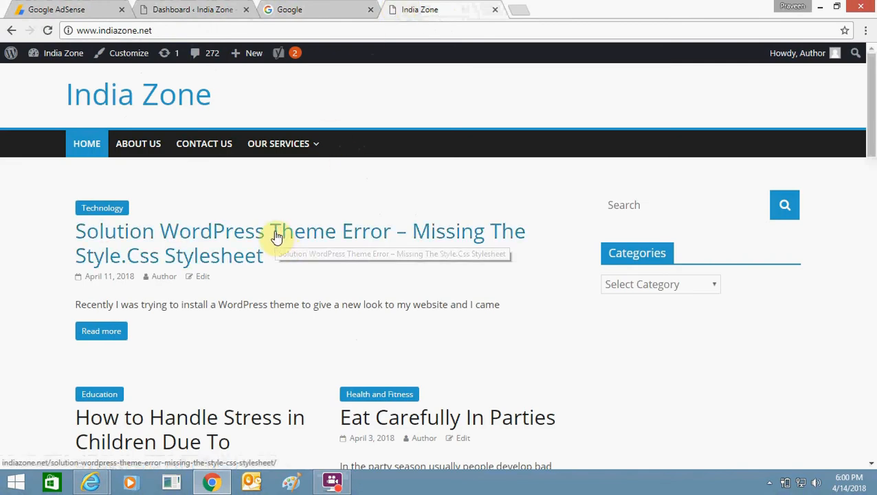
click(278, 231)
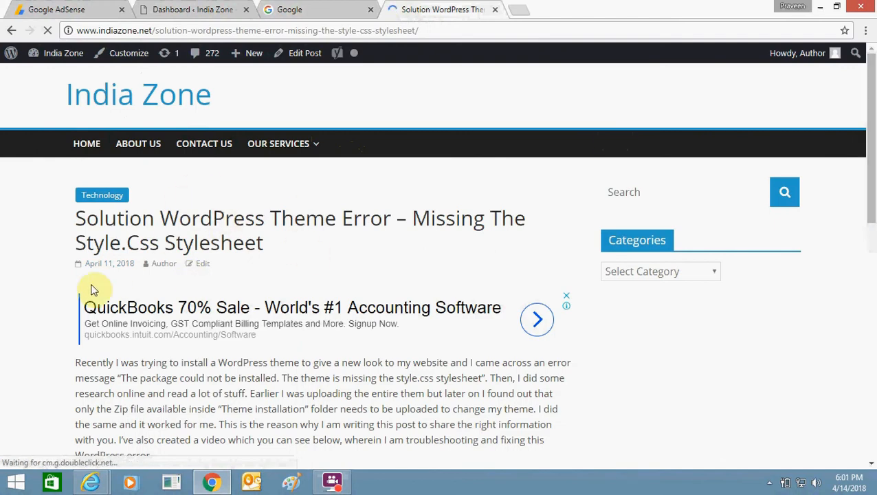
scroll(down, 3)
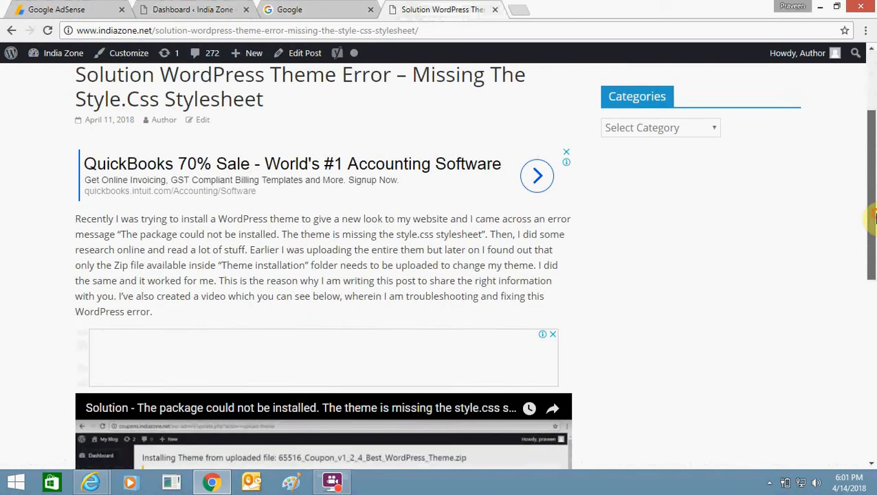
scroll(down, 3)
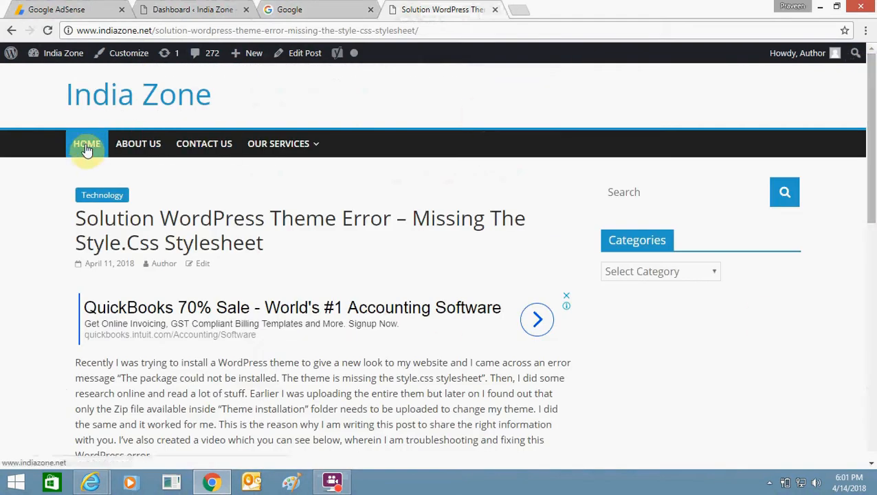
Step: From the home page, open the stress-in-children post and scroll through its ads
click(86, 144)
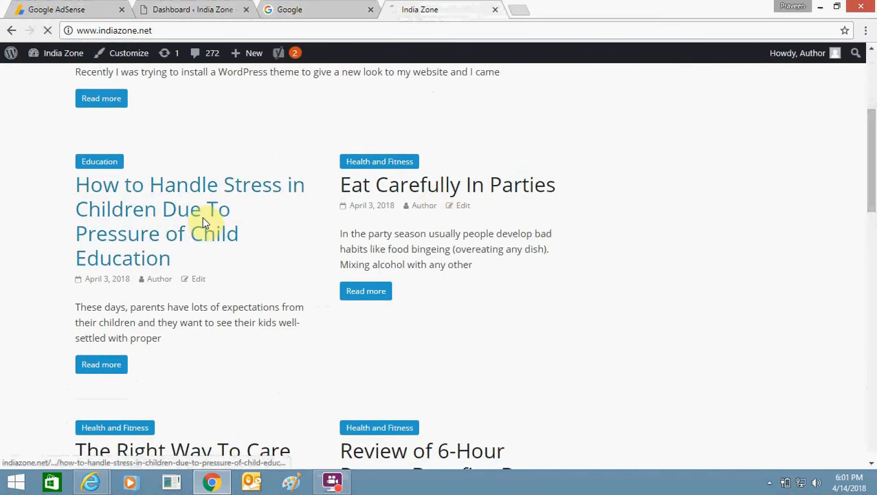
click(189, 185)
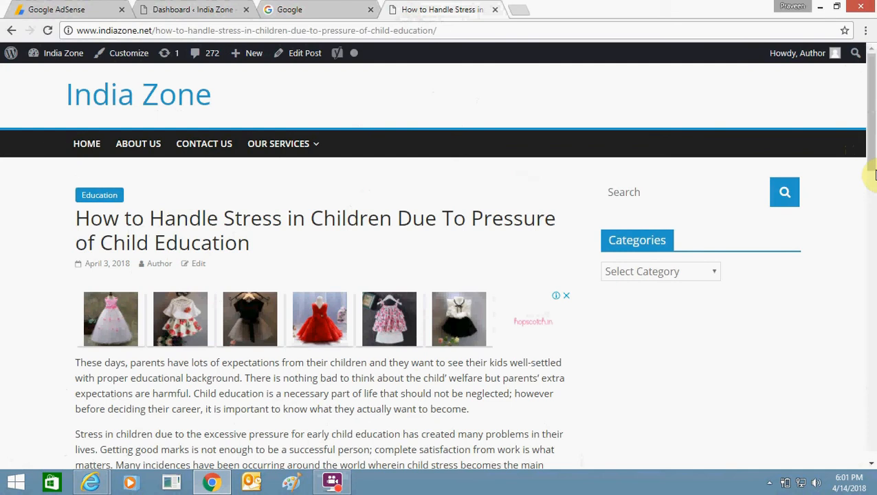
scroll(down, 3)
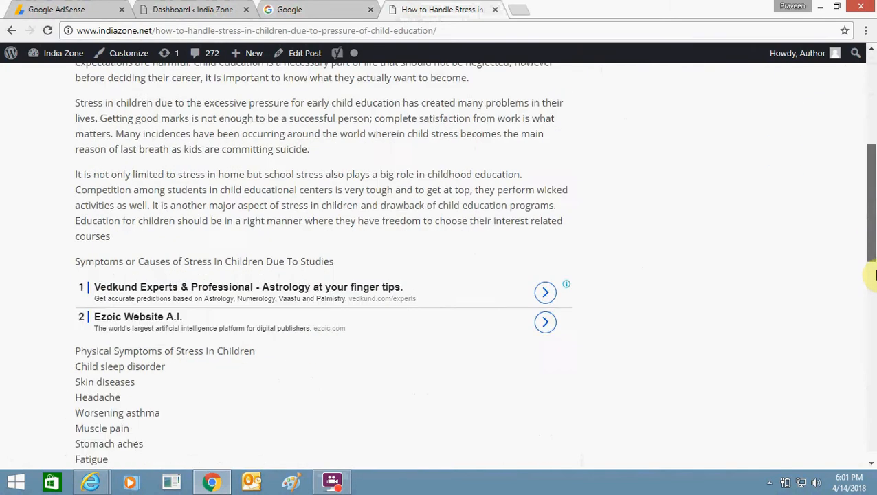
scroll(down, 3)
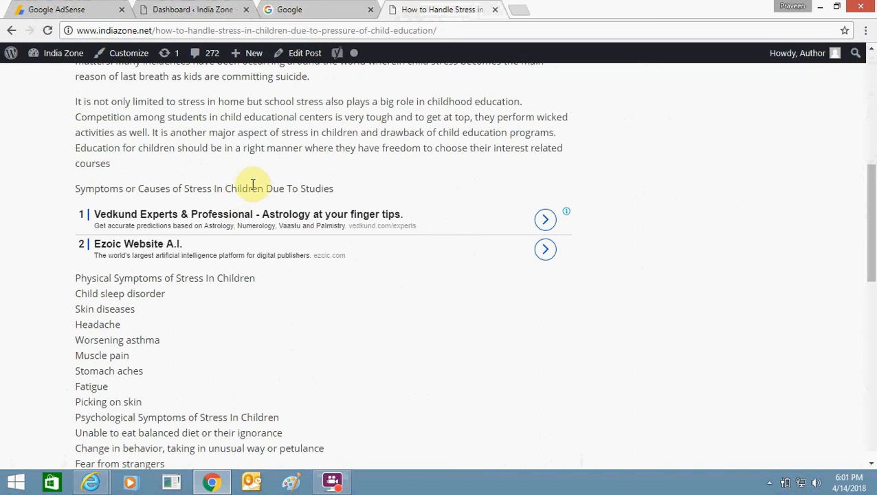
scroll(down, 3)
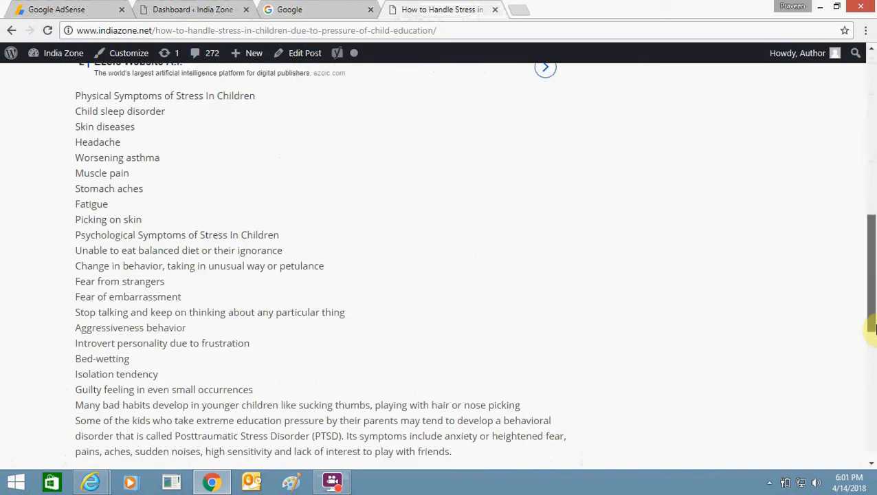
scroll(down, 3)
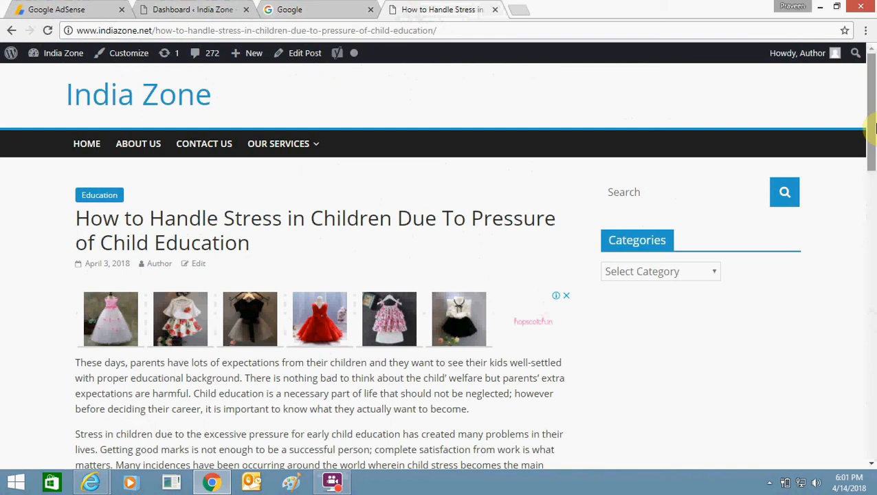
mouse_move(227, 8)
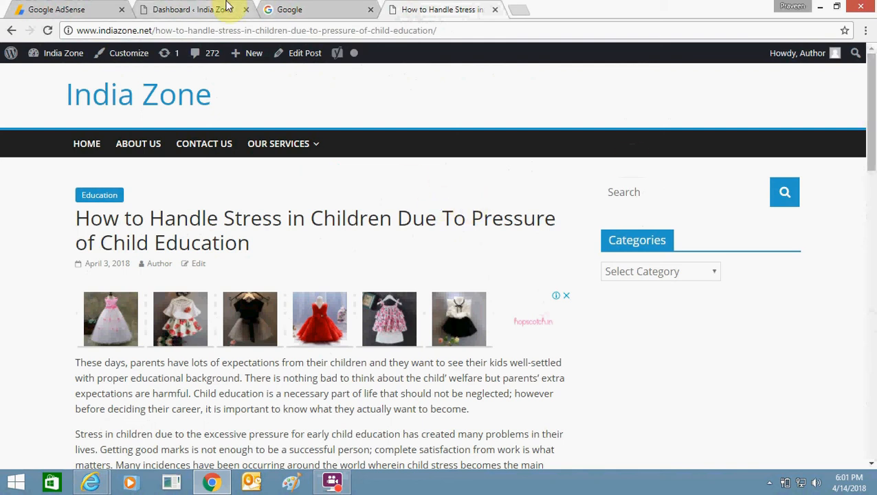
Step: Switch to the India Zone admin dashboard tab
click(192, 8)
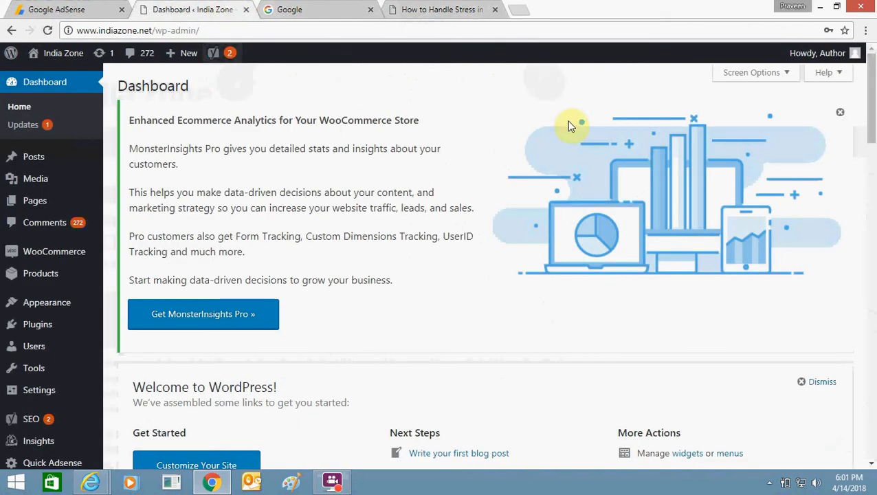
mouse_move(99, 95)
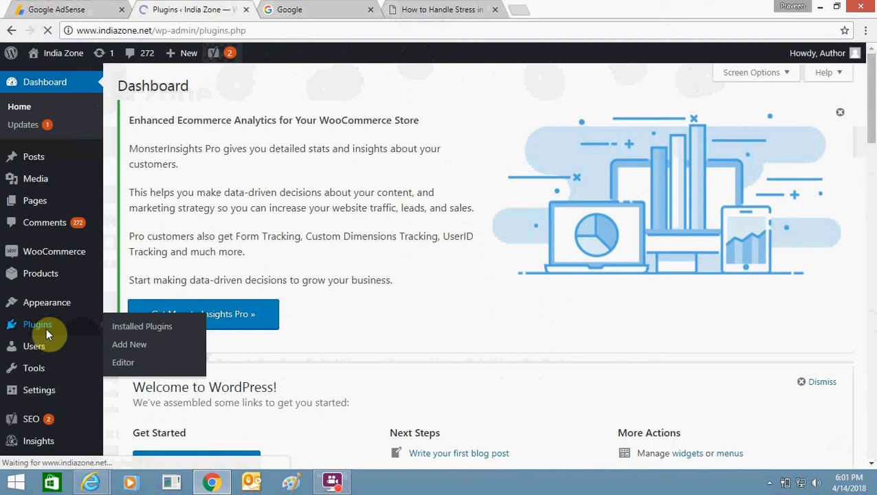
Step: Locate Quick Adsense in Installed Plugins and confirm it is active
click(141, 326)
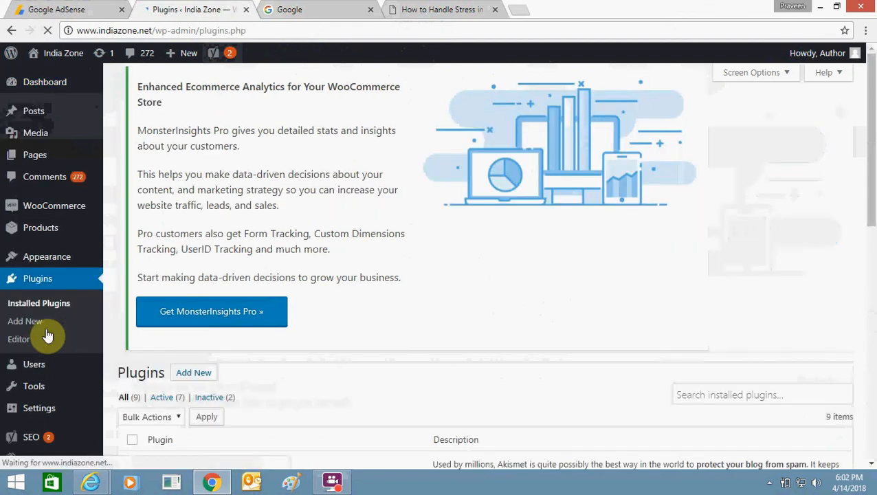
scroll(down, 3)
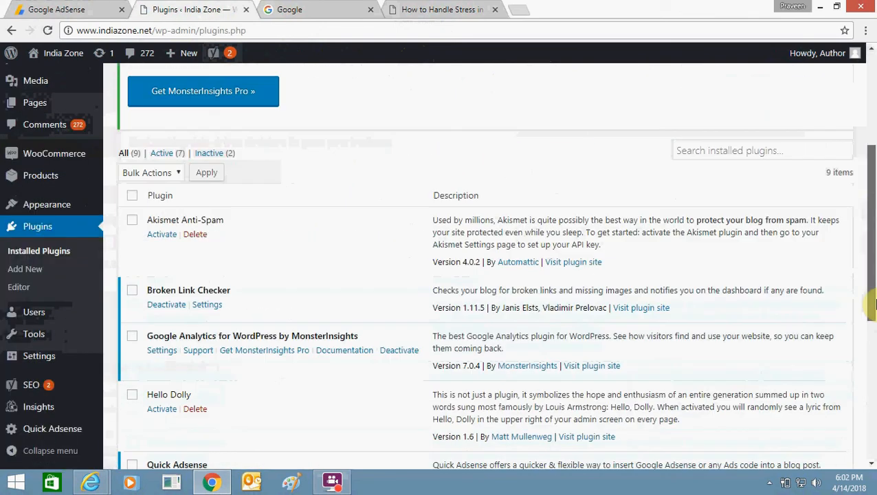
scroll(down, 3)
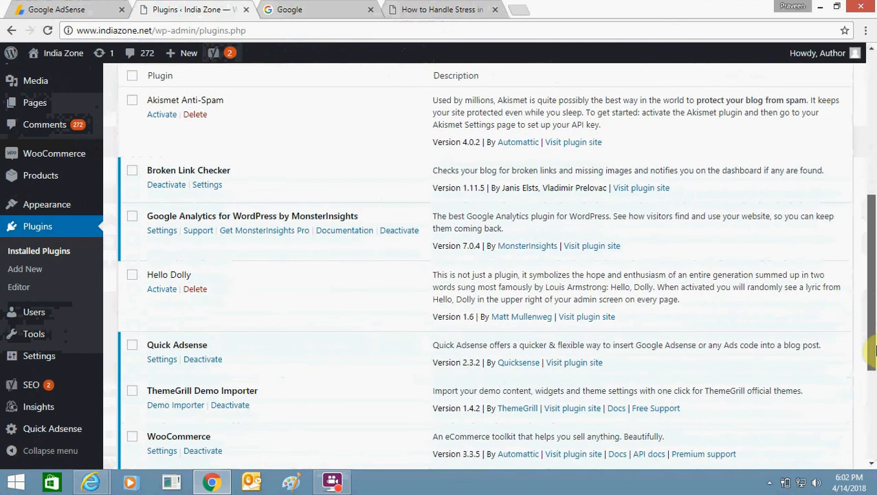
scroll(down, 3)
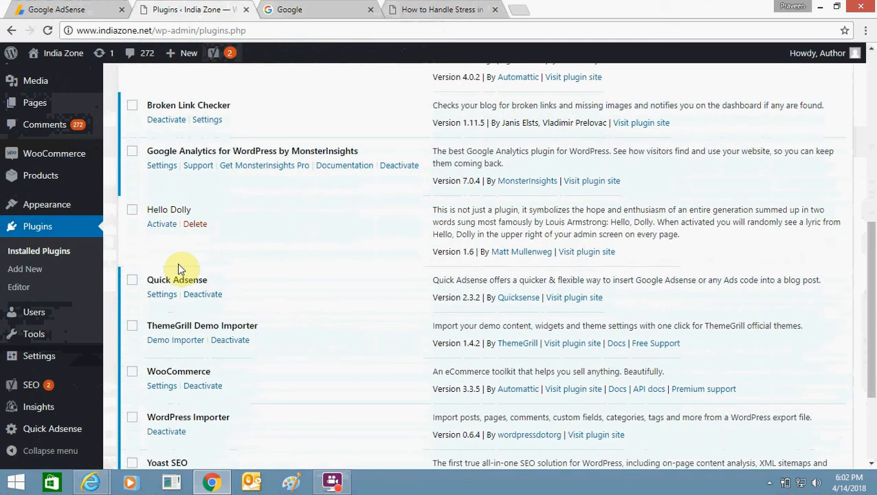
double_click(176, 281)
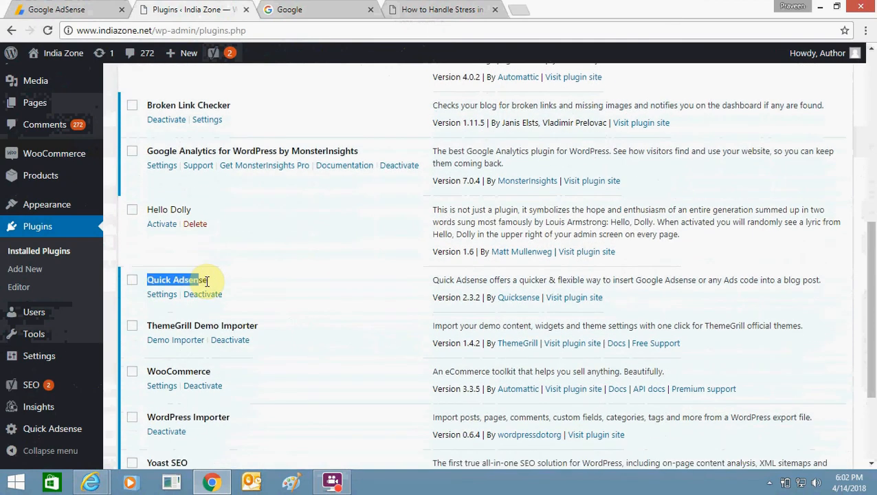
mouse_move(207, 281)
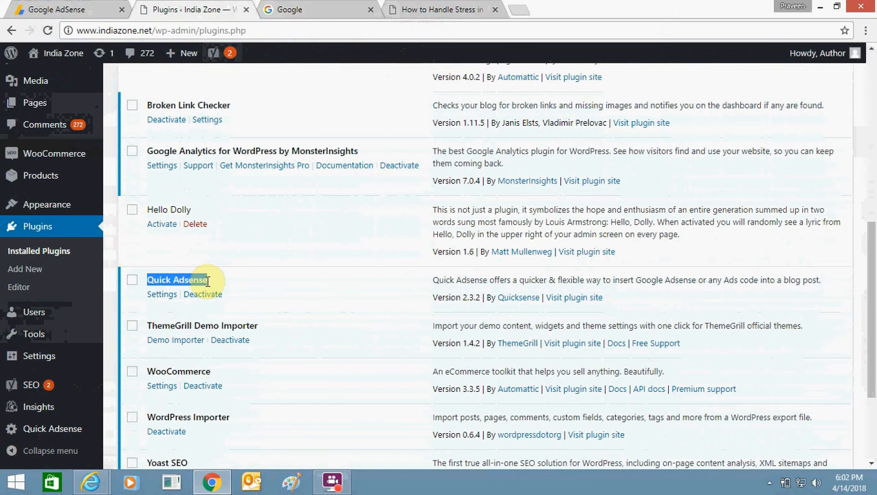
mouse_move(404, 276)
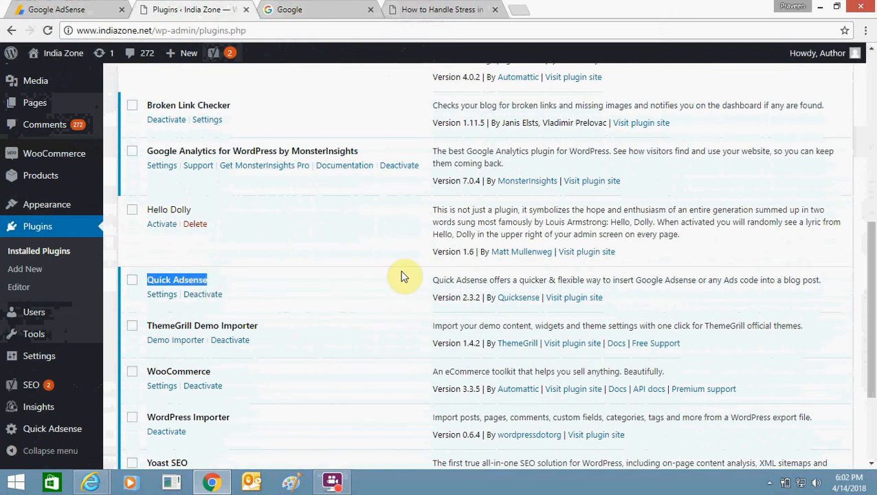
click(24, 268)
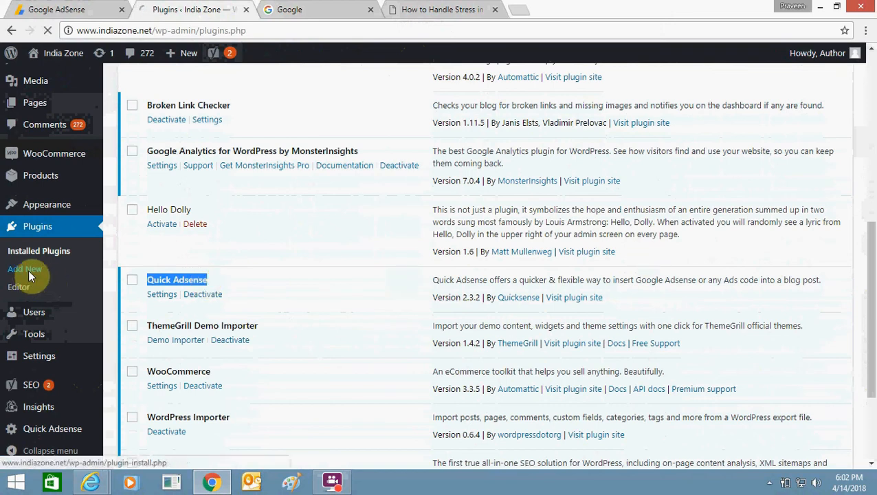
Step: View the Add Plugins page, then head to the Quick Adsense settings
click(25, 268)
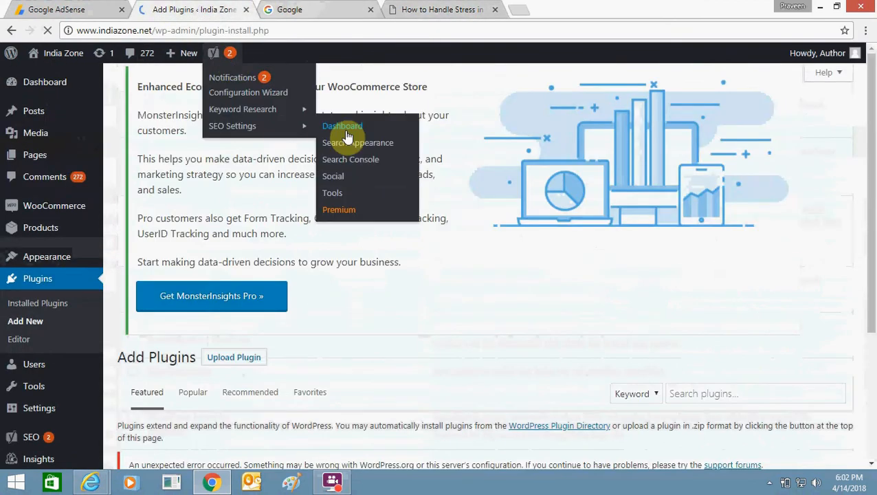
scroll(down, 3)
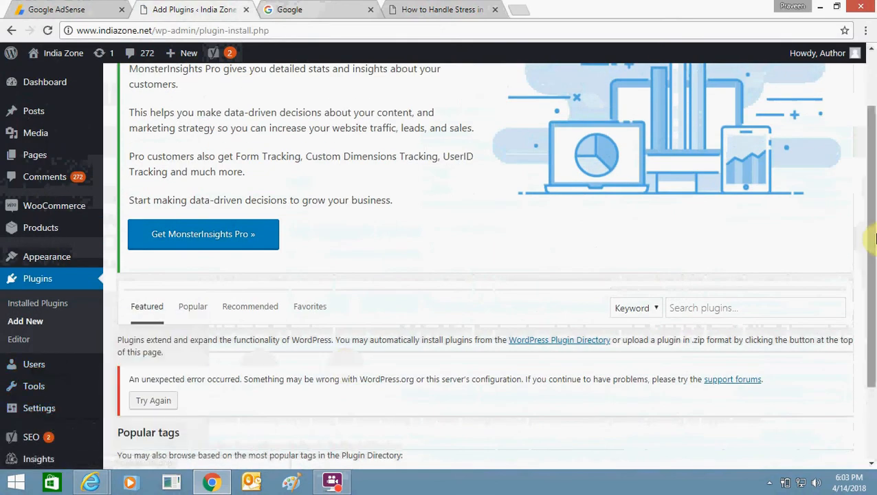
scroll(down, 3)
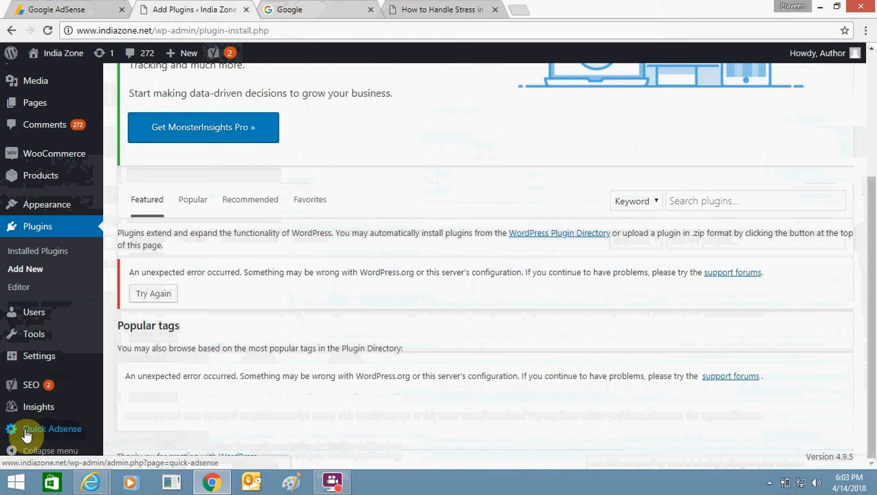
click(52, 428)
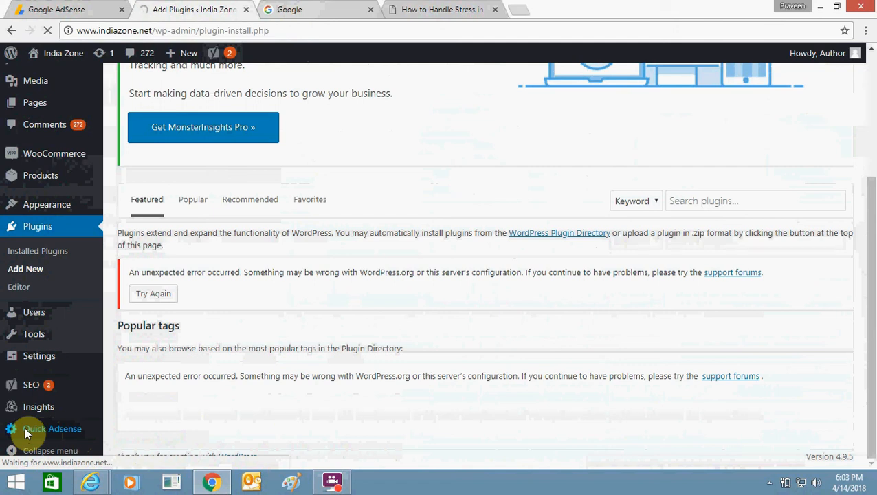
Step: Review Quick Adsense positions: Ads1 Beginning, Ads2 Middle, Ads3 End of Post, down to Adsense Codes
click(53, 429)
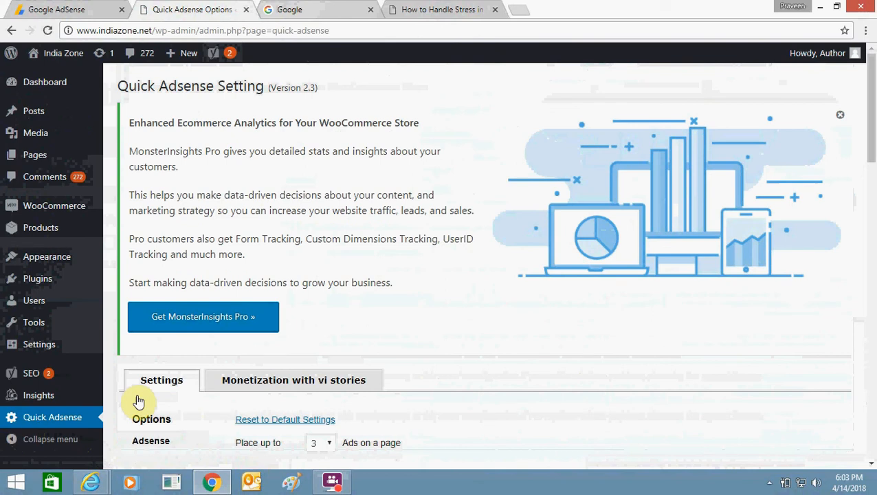
scroll(down, 3)
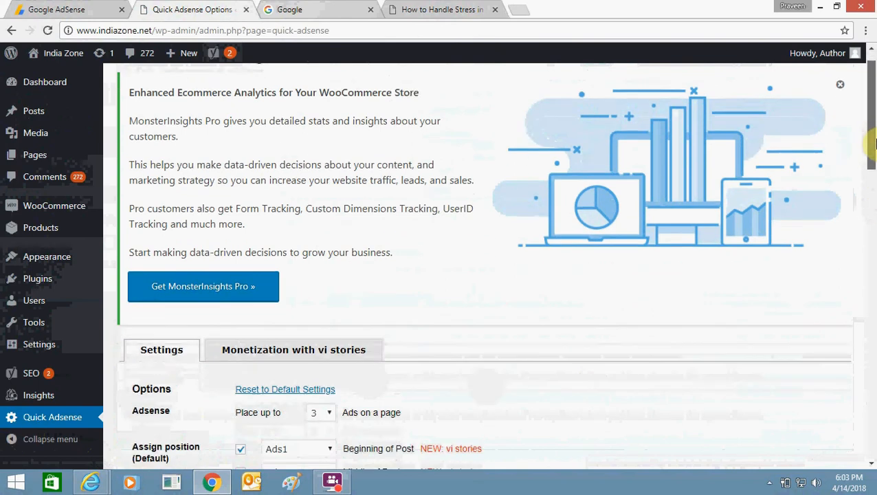
scroll(down, 3)
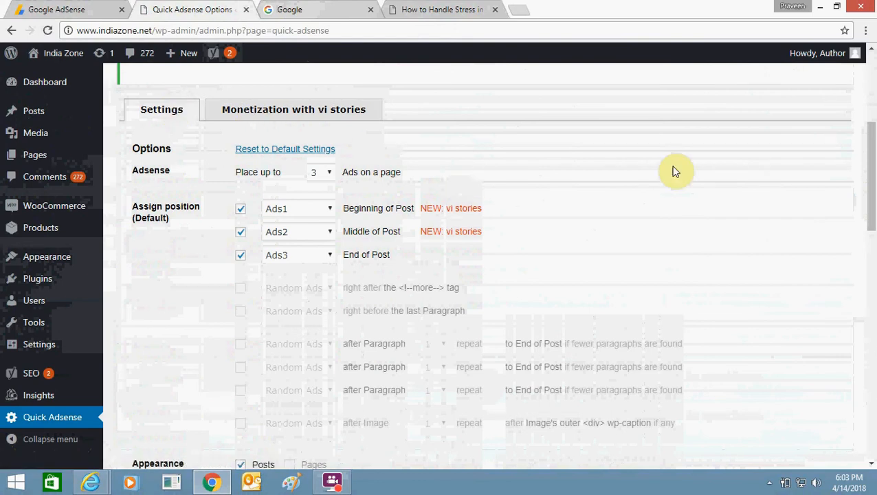
mouse_move(329, 168)
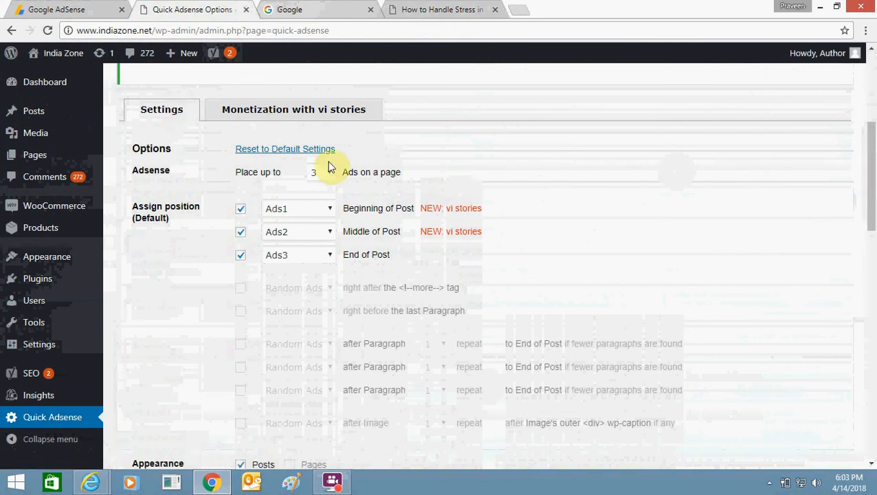
mouse_move(195, 206)
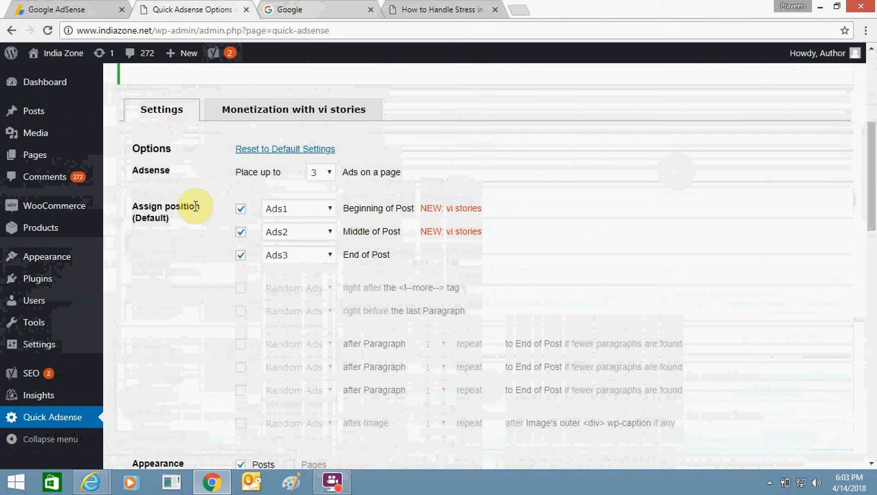
mouse_move(323, 211)
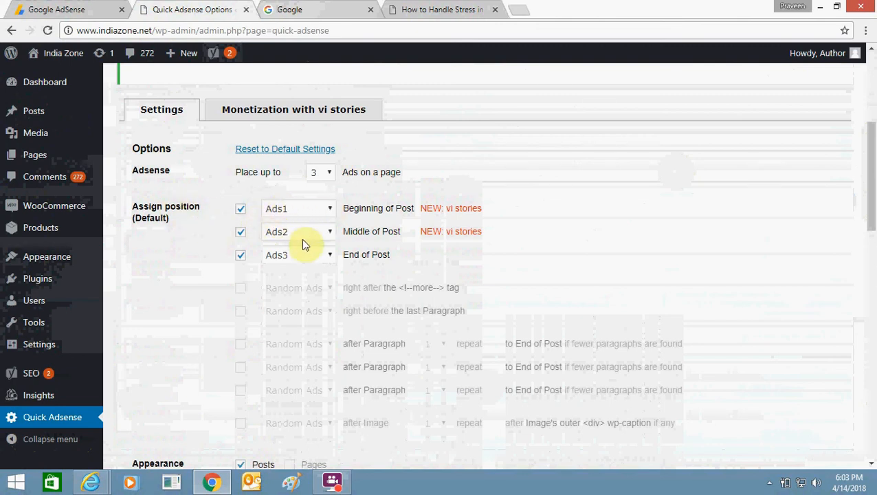
mouse_move(377, 227)
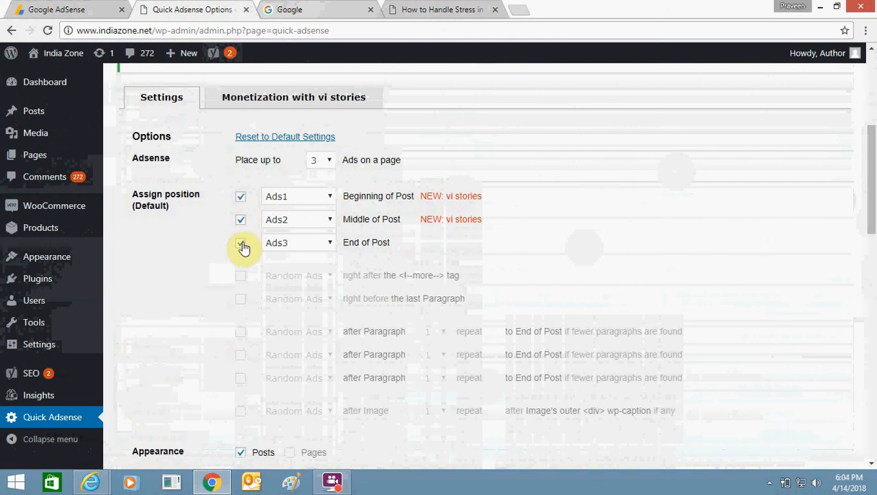
scroll(down, 3)
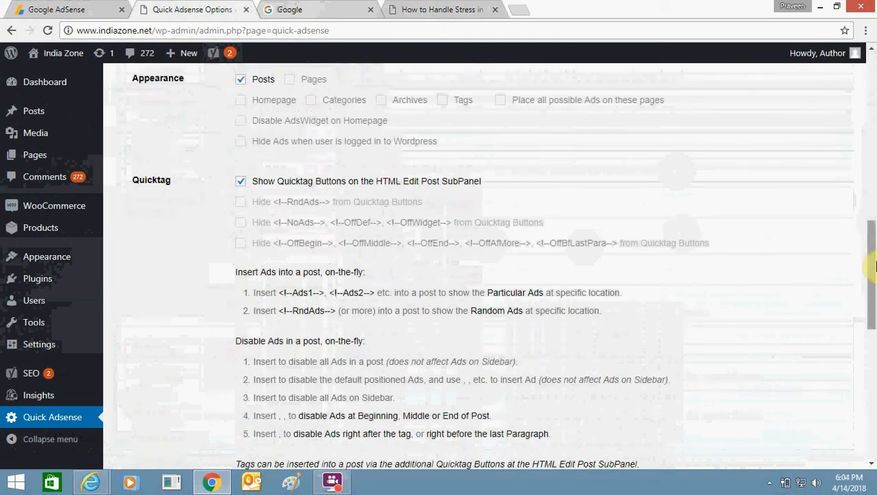
scroll(down, 3)
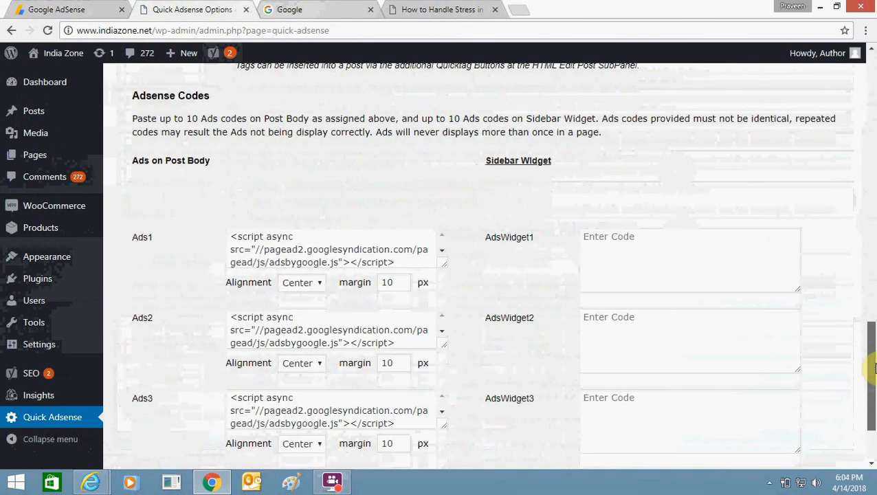
Step: Keep Ads1 alignment at Center, reach Save Changes and switch to the live post
scroll(down, 3)
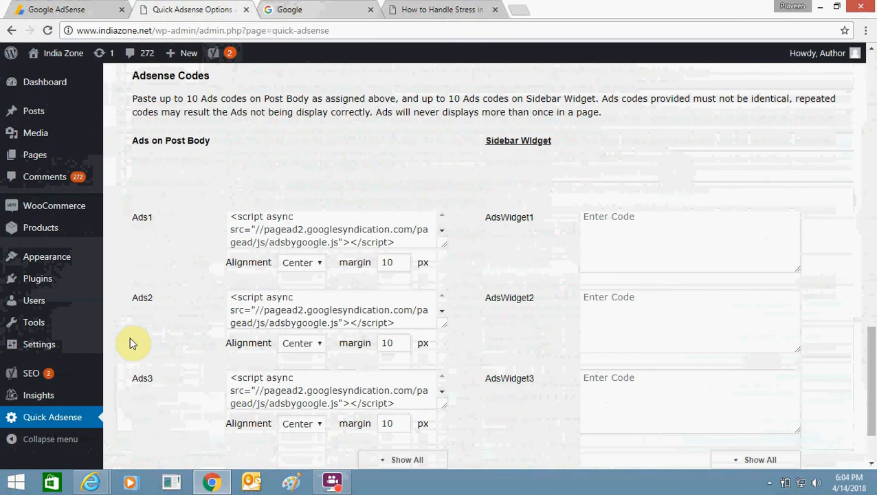
mouse_move(337, 250)
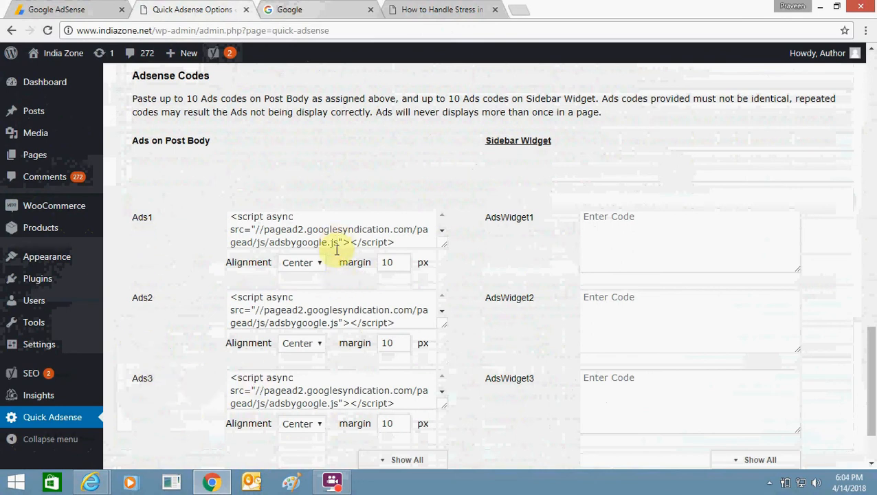
click(301, 261)
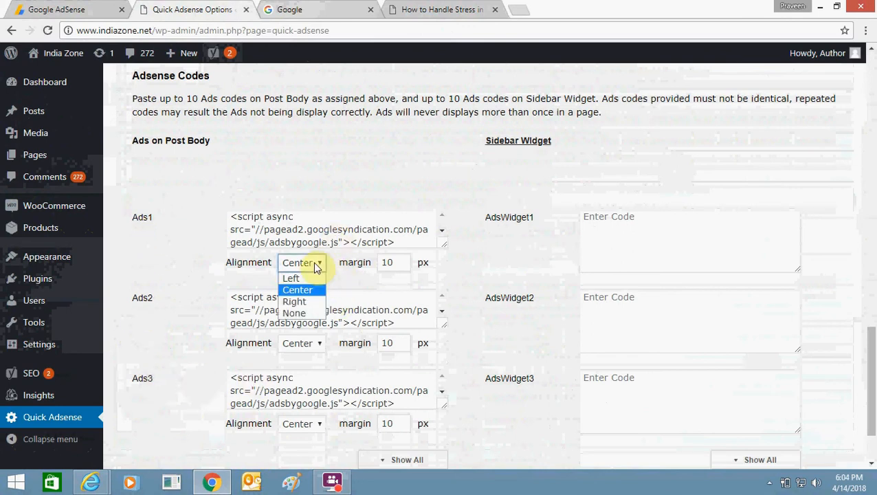
click(297, 288)
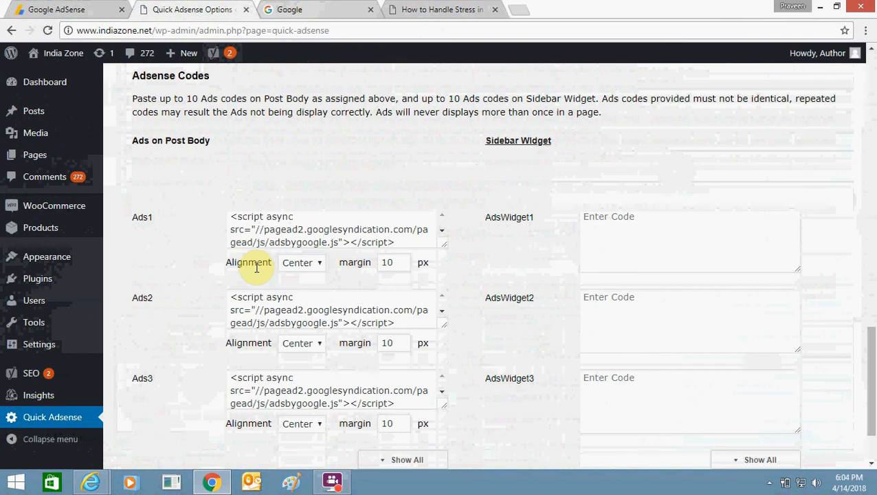
mouse_move(345, 383)
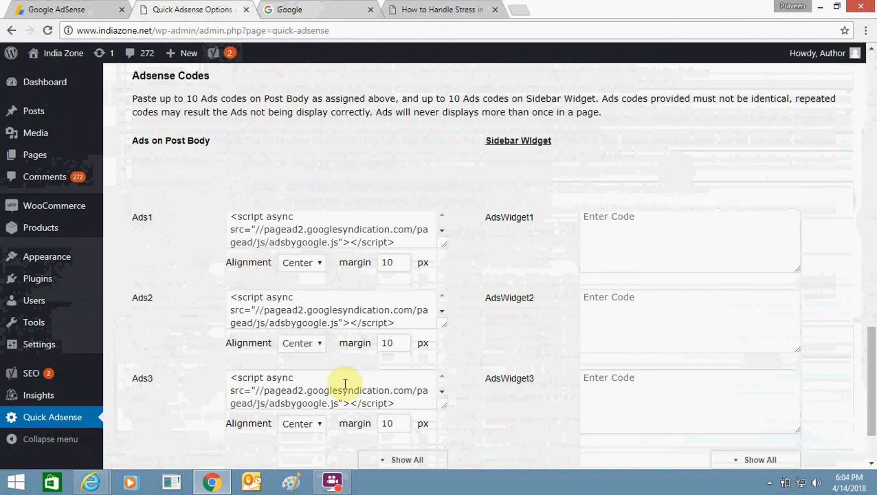
scroll(down, 3)
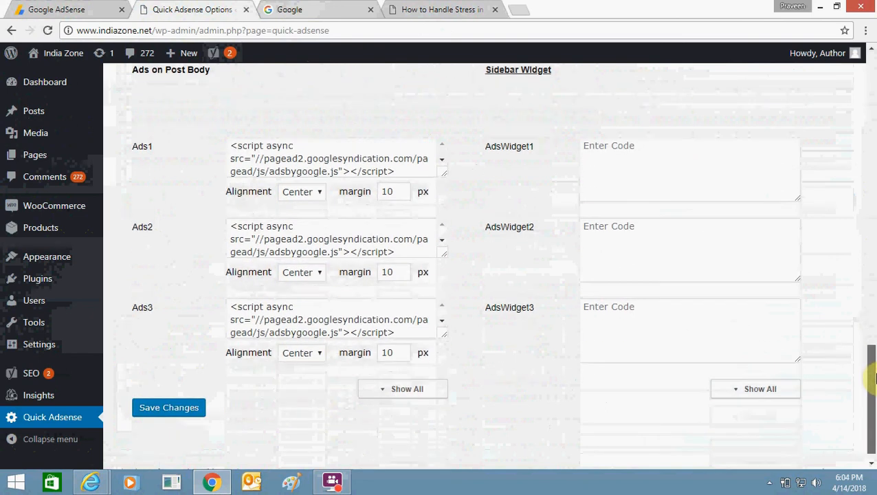
click(440, 8)
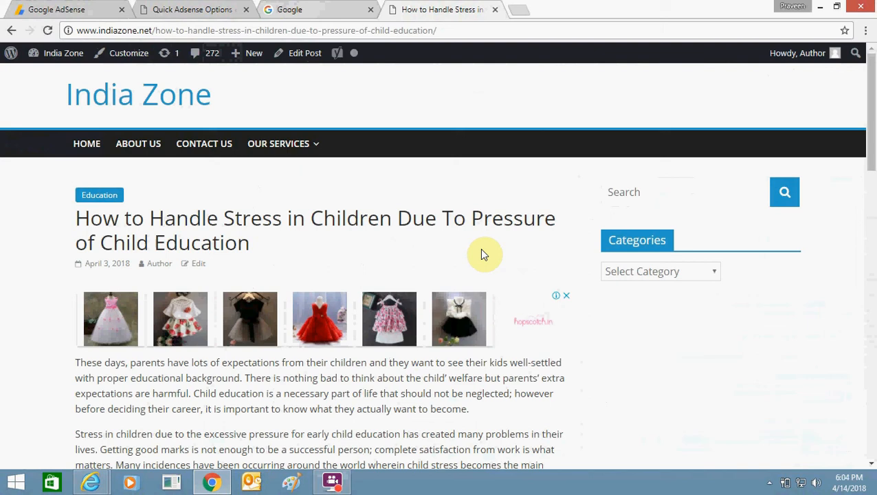
Step: Scroll the post to verify mid-article and end ads, then go to Google AdSense
scroll(down, 3)
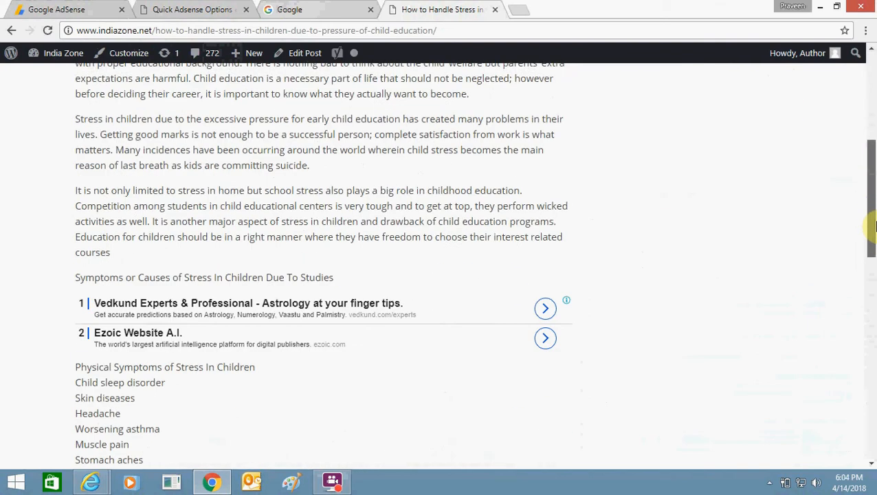
scroll(down, 3)
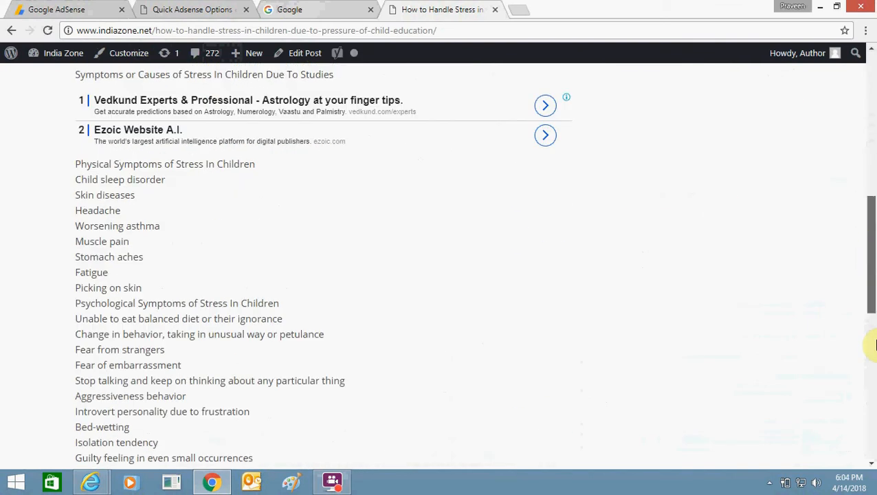
scroll(down, 3)
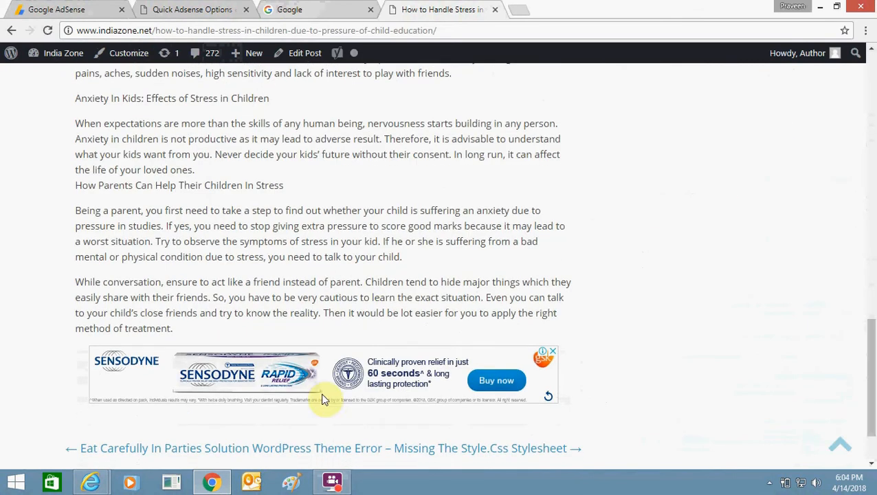
click(193, 8)
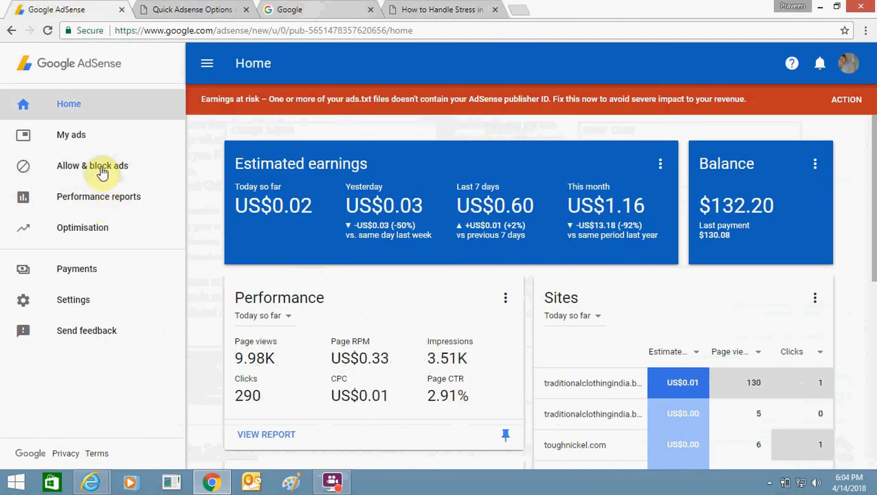
Step: Enable Auto ads via My ads > Auto ads GET STARTED, then go to Ad units
click(72, 135)
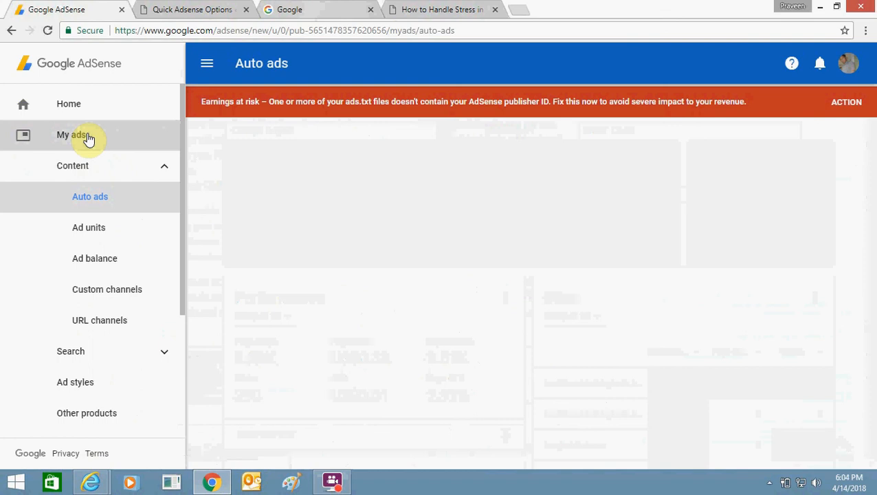
mouse_move(358, 158)
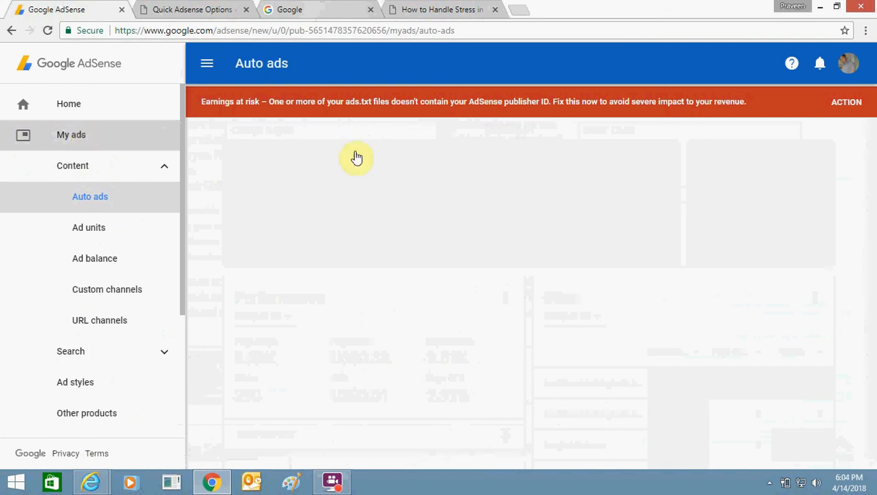
mouse_move(202, 209)
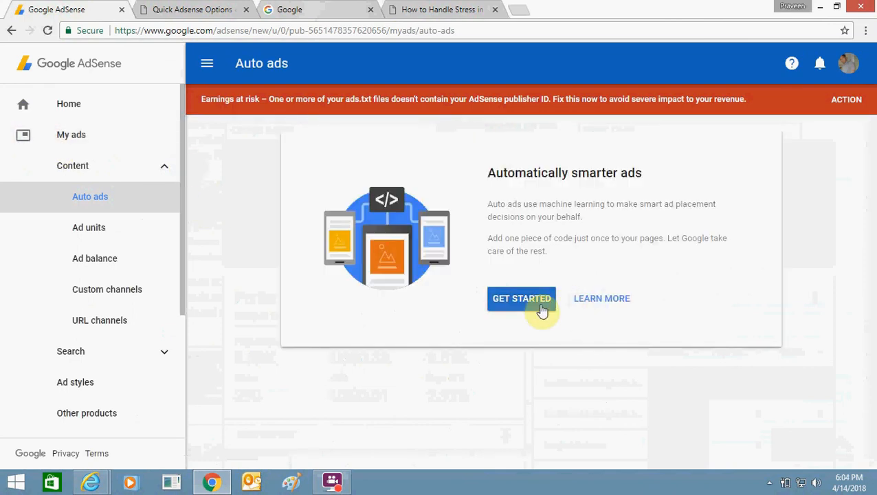
click(521, 299)
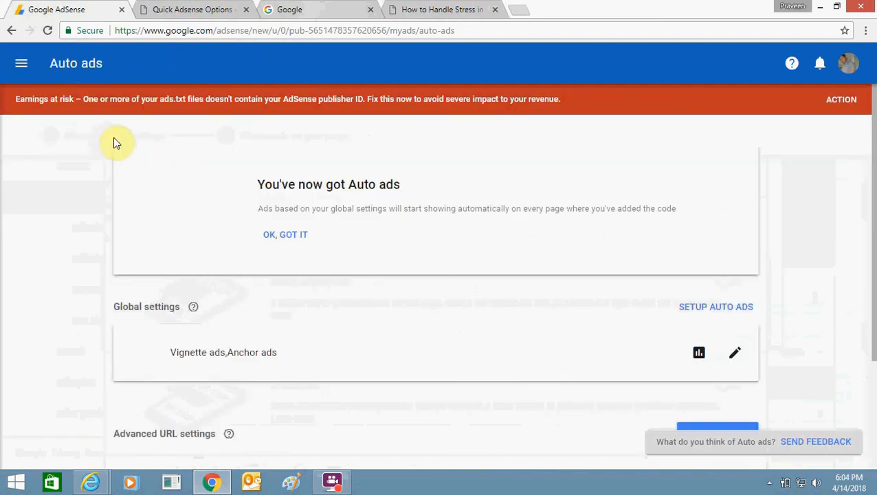
click(21, 64)
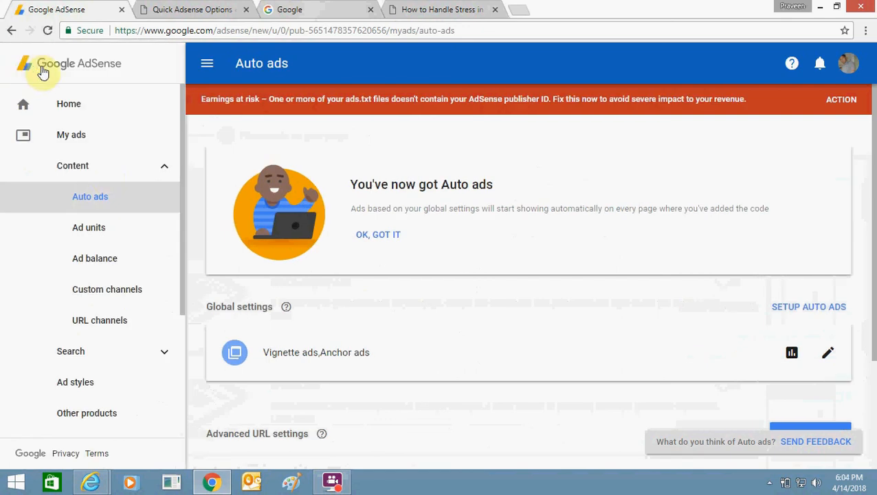
click(88, 229)
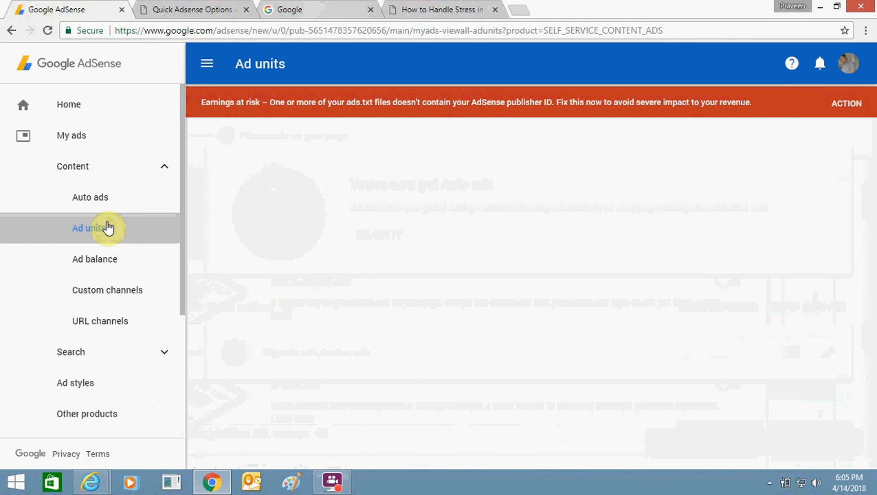
Step: Get the Responsive Ad unit code and save it as Ads1–Ads3 in Quick Adsense
click(87, 228)
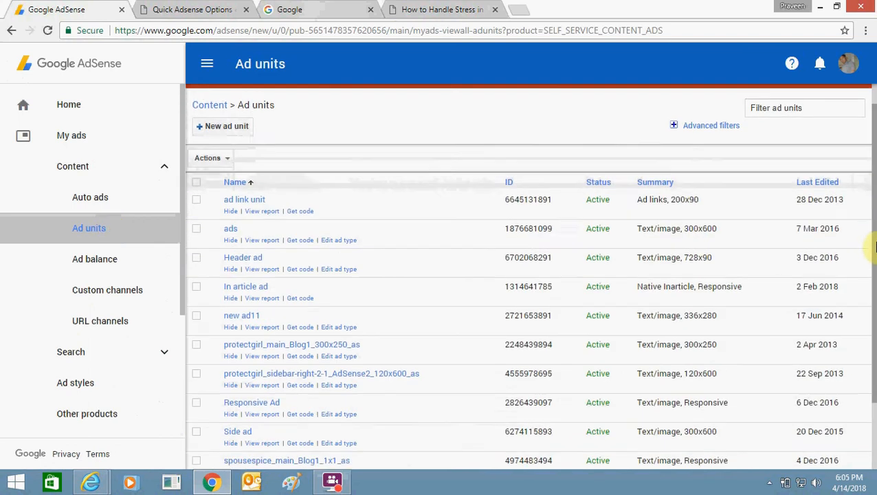
scroll(down, 3)
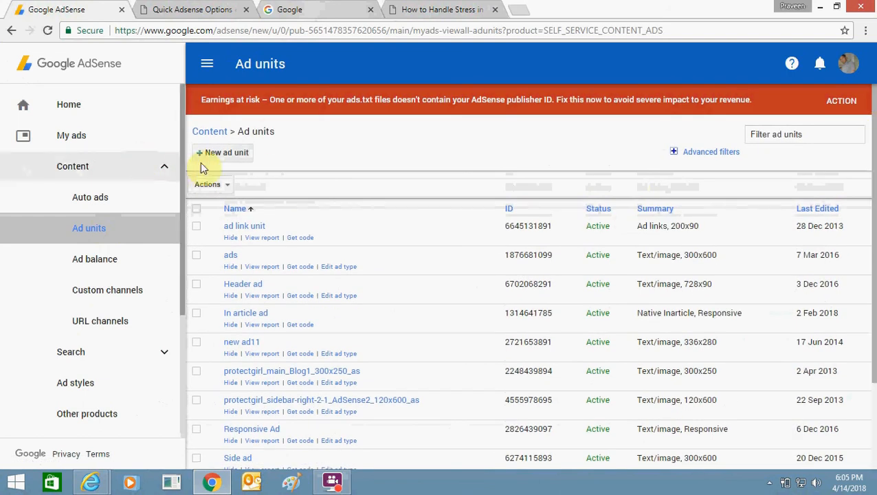
mouse_move(275, 162)
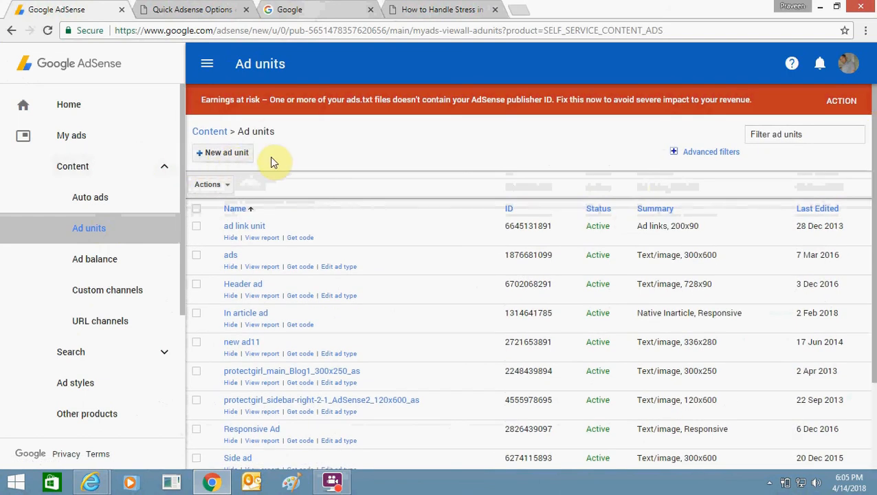
mouse_move(294, 160)
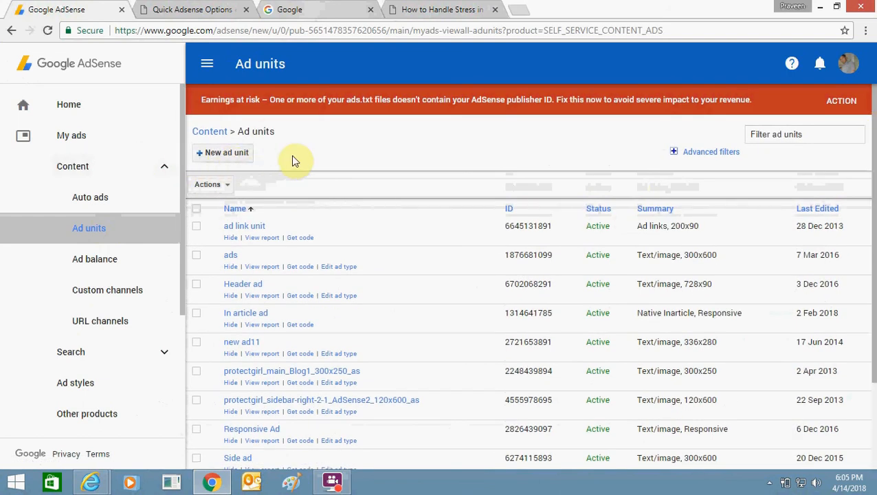
scroll(down, 3)
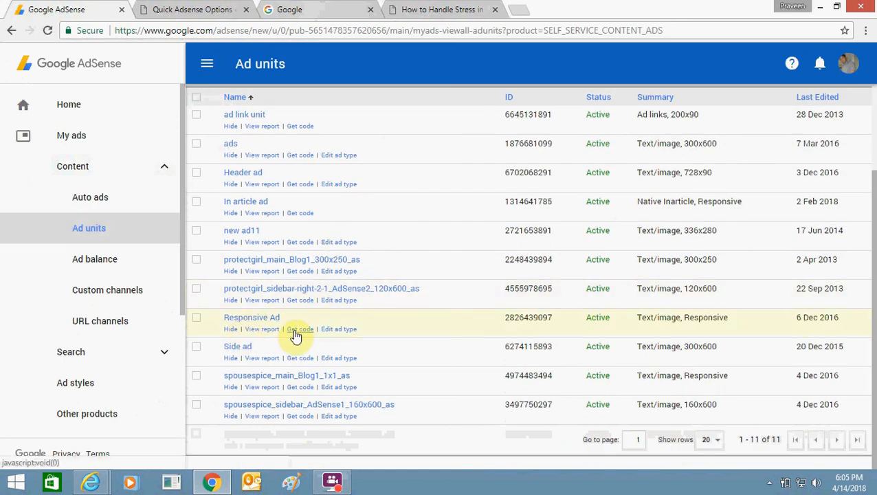
click(300, 328)
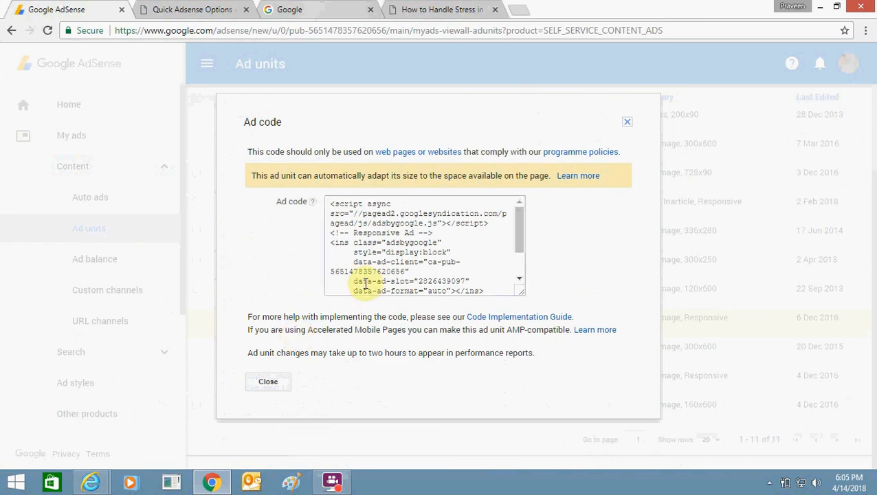
click(192, 8)
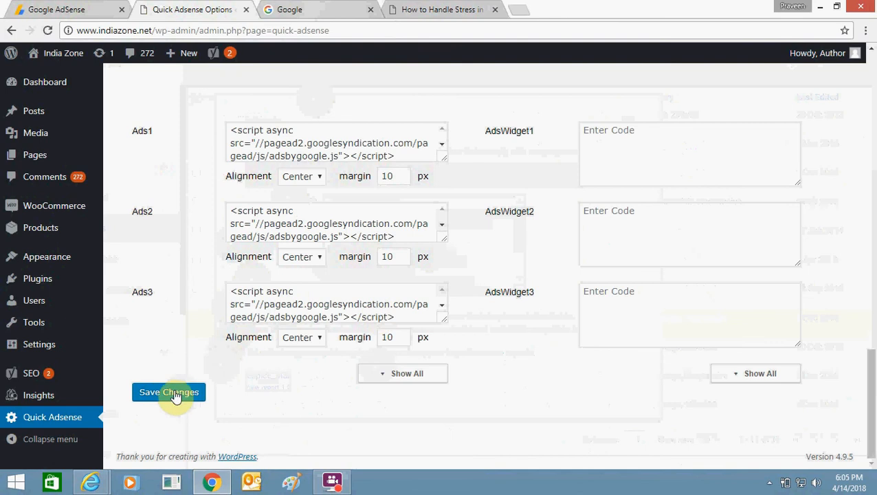
click(440, 8)
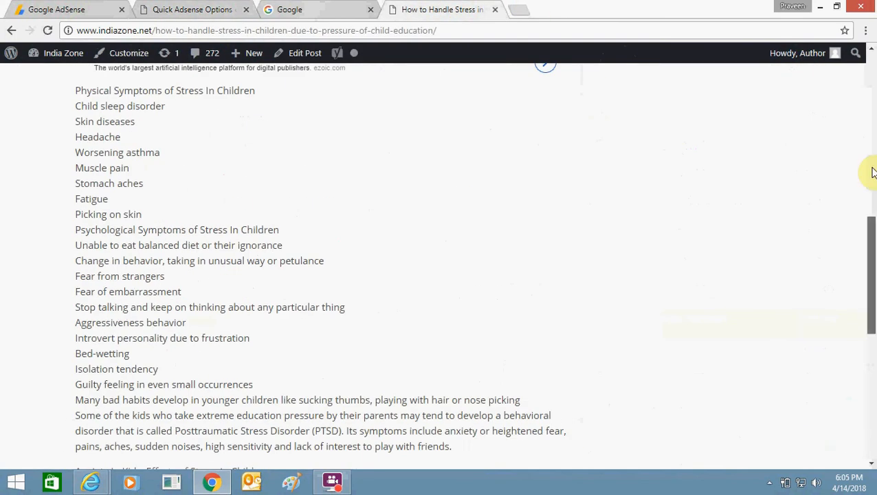
Step: Scroll the post to confirm ads between sections and after the last paragraph
scroll(up, 3)
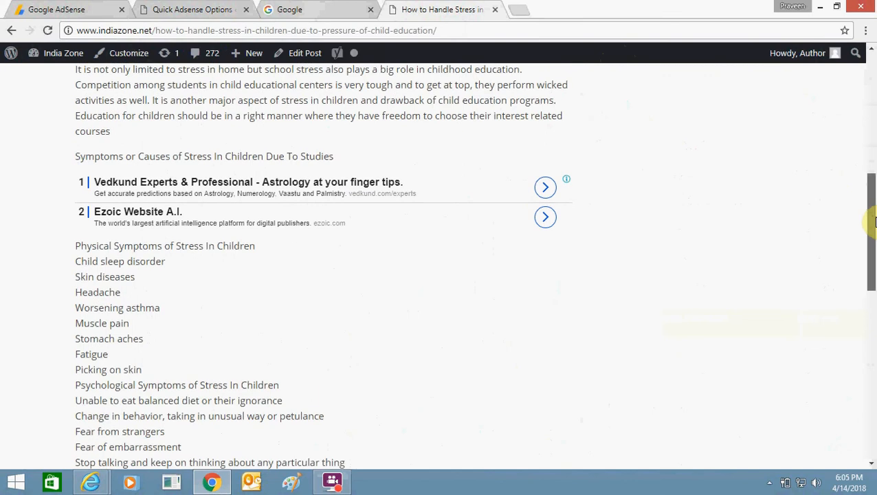
scroll(down, 3)
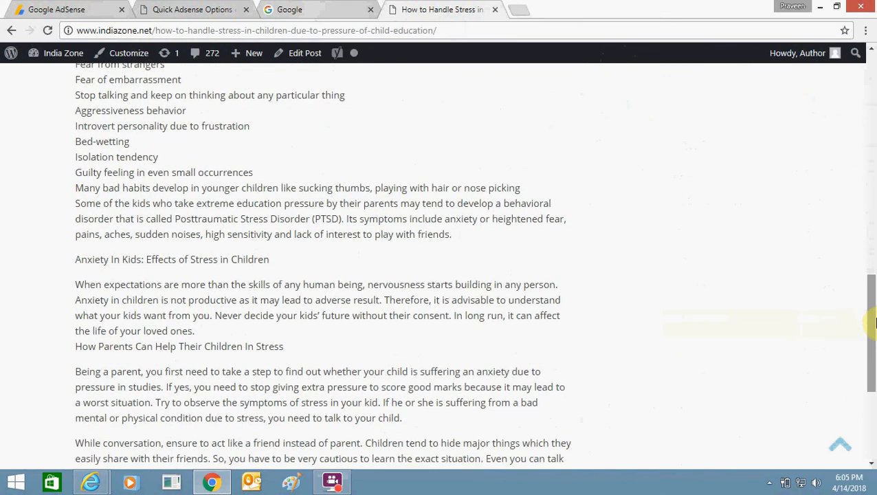
scroll(down, 3)
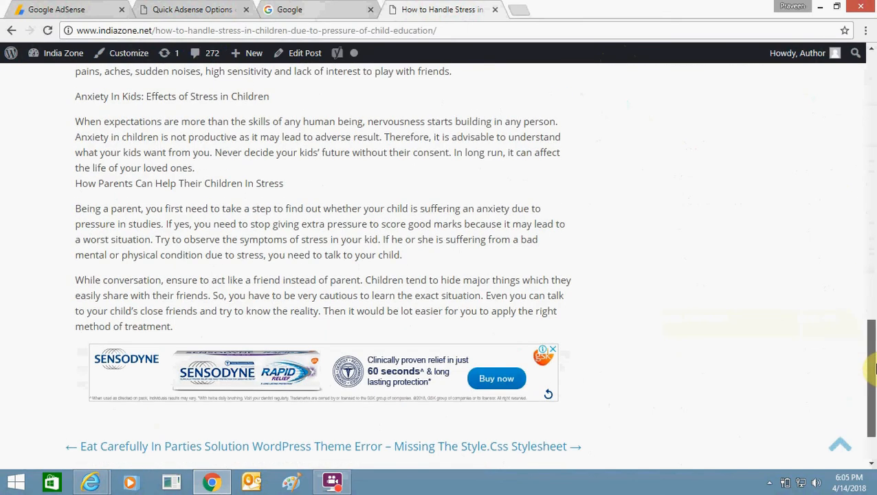